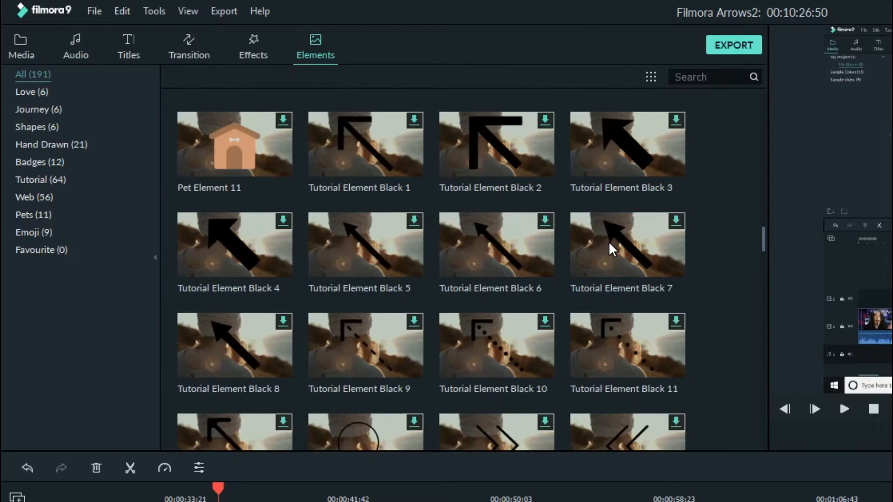
Search Pixabay for 'arrows' and scroll through the arrow image results.
{"action": "scroll", "scroll_direction": "down", "scroll_amount": 3}
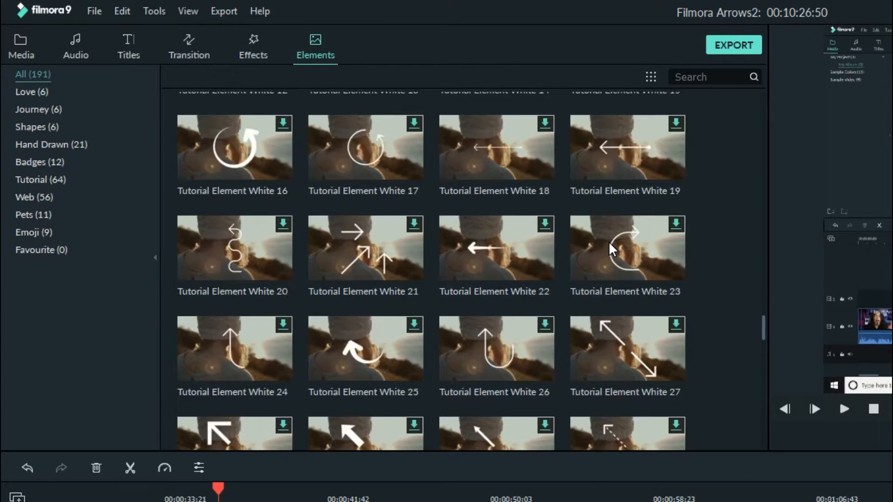
{"action": "scroll", "scroll_direction": "down", "scroll_amount": 3}
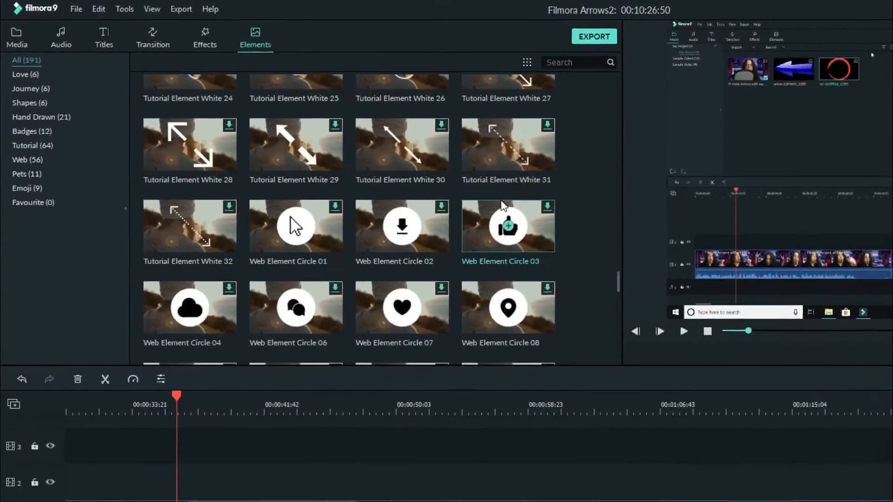
{"action": "left_click", "coordinate": [357, 491]}
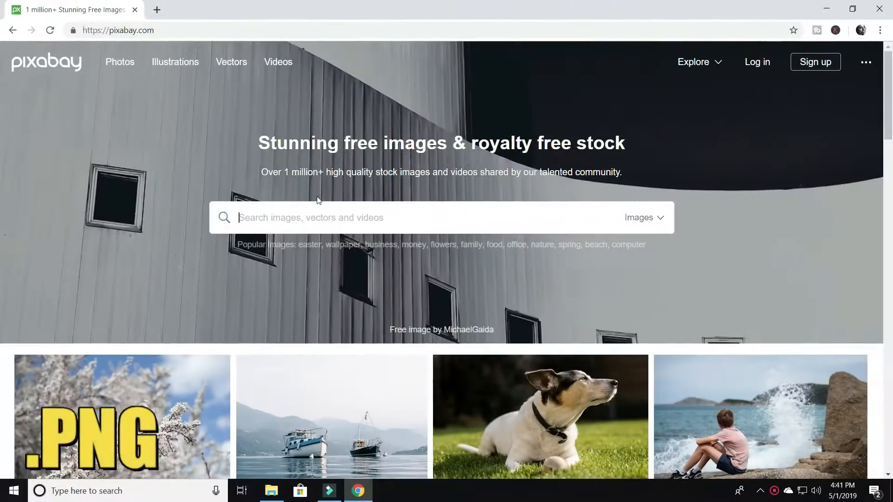
{"action": "type", "text": "arrows"}
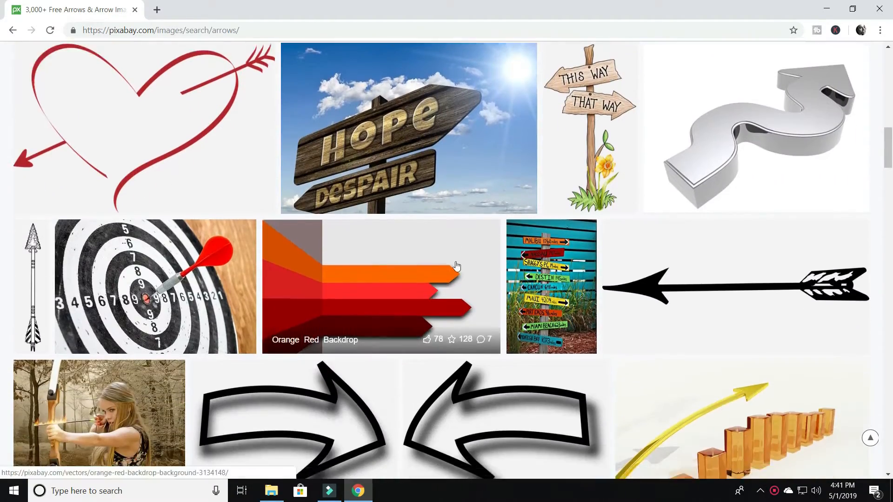
{"action": "scroll", "scroll_direction": "down", "scroll_amount": 3}
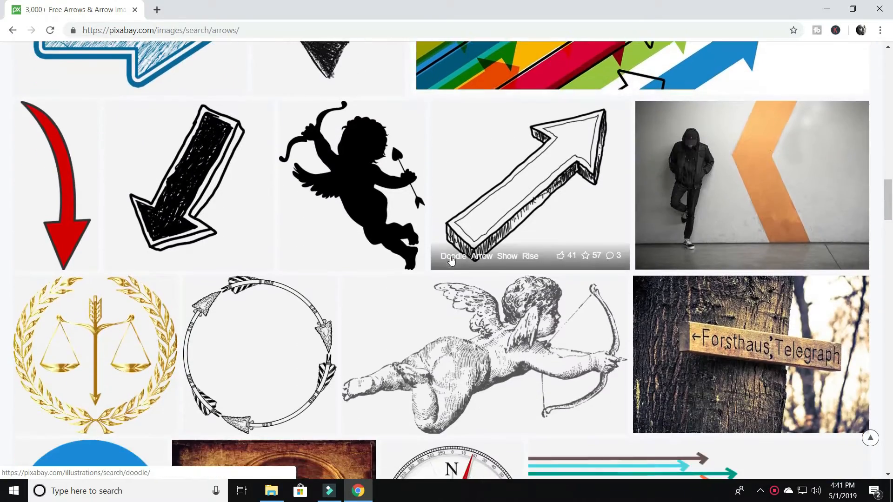
{"action": "scroll", "scroll_direction": "down", "scroll_amount": 3}
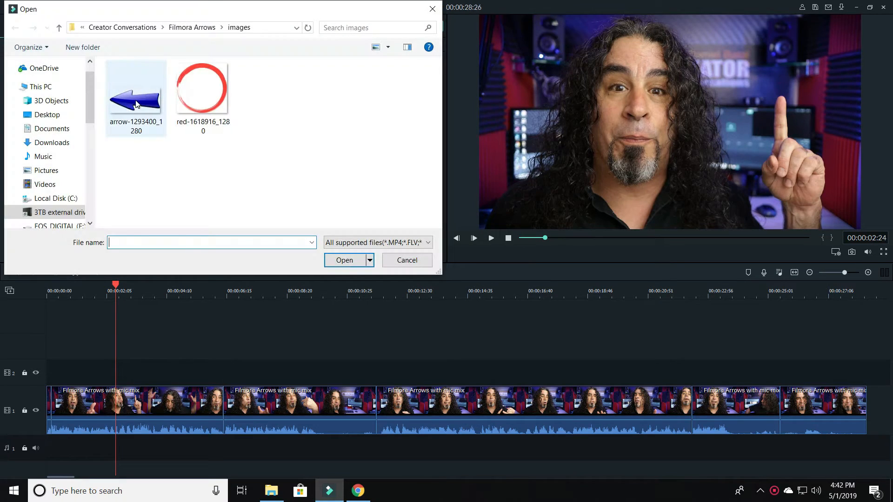
Import arrow-1293400_1280 and red-1618916_1280 into the Filmora9 media library.
{"action": "left_click", "coordinate": [344, 261]}
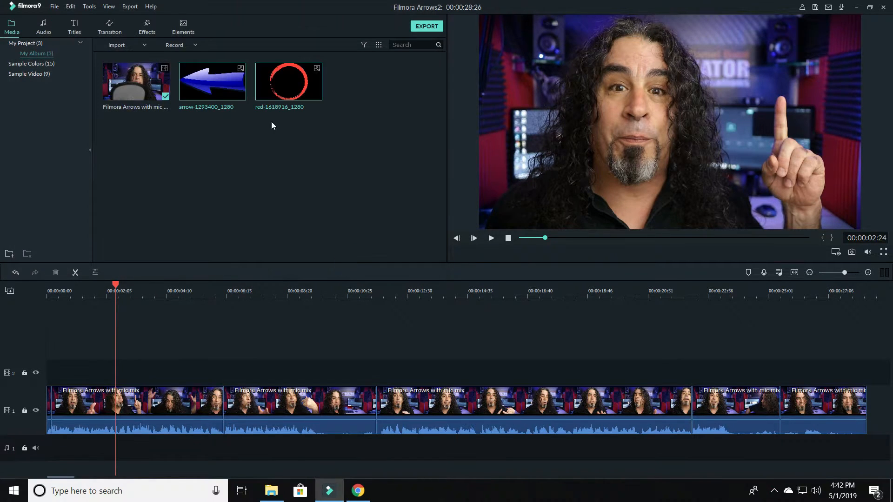
{"action": "left_click", "coordinate": [100, 284]}
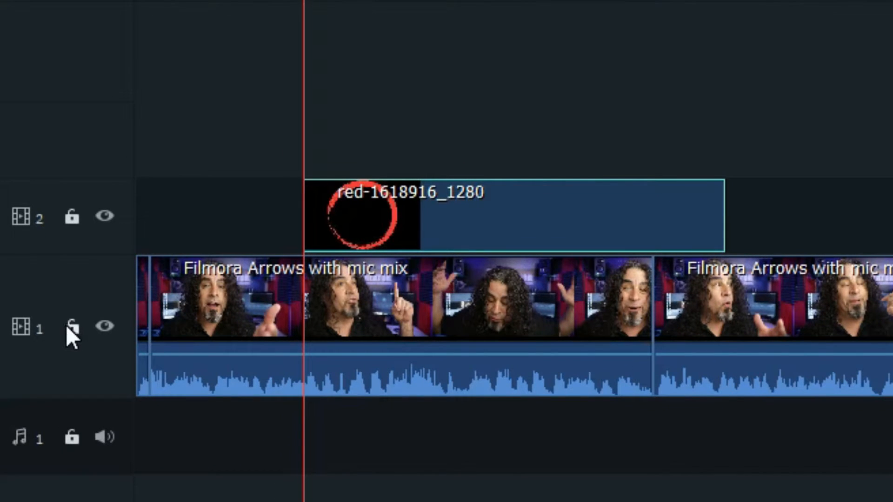
Lock the main footage track and select the red circle clip on track 2.
{"action": "left_click", "coordinate": [71, 325]}
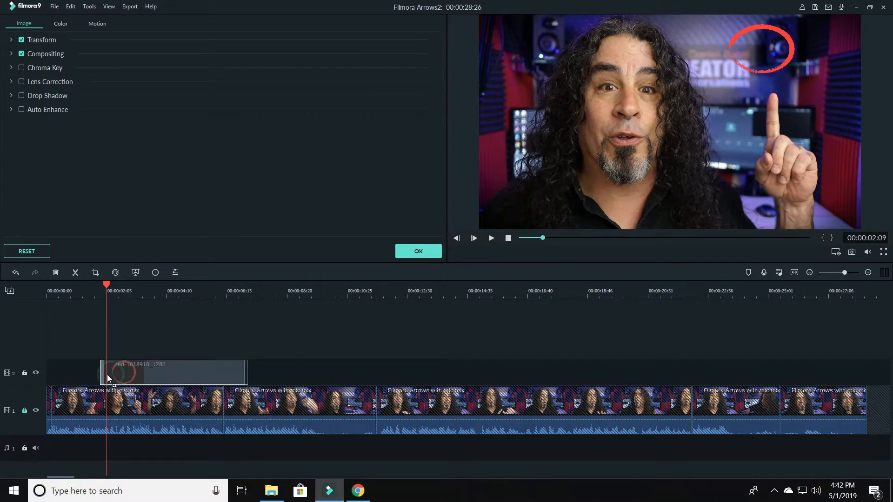
{"action": "left_click", "coordinate": [474, 238]}
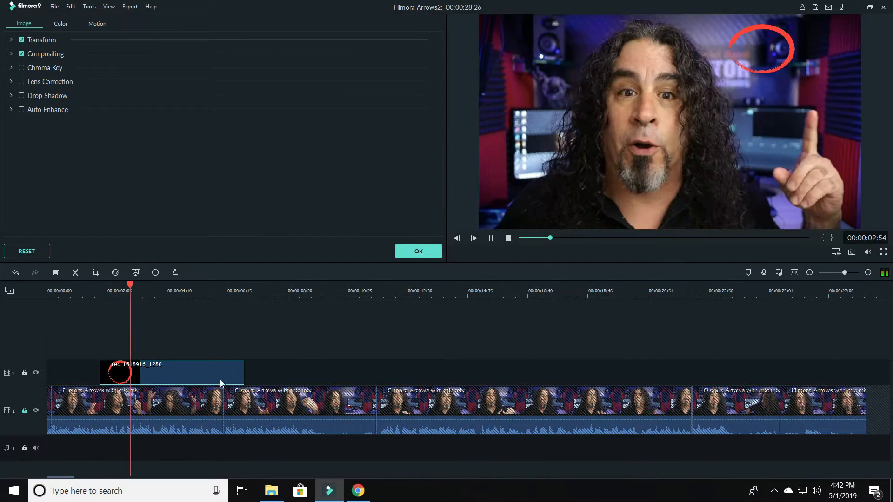
{"action": "mouse_move", "coordinate": [134, 370]}
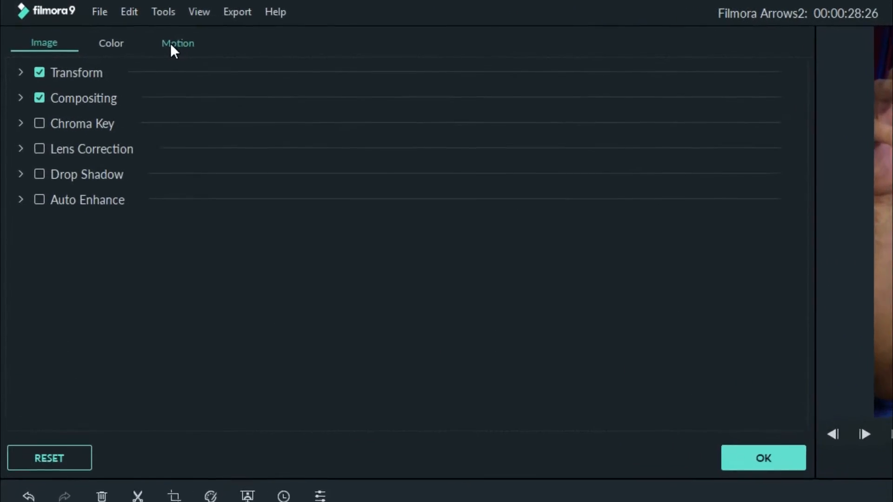
Apply the To the Right 1 motion preset to the blue arrow clip on track 3.
{"action": "left_click", "coordinate": [178, 43]}
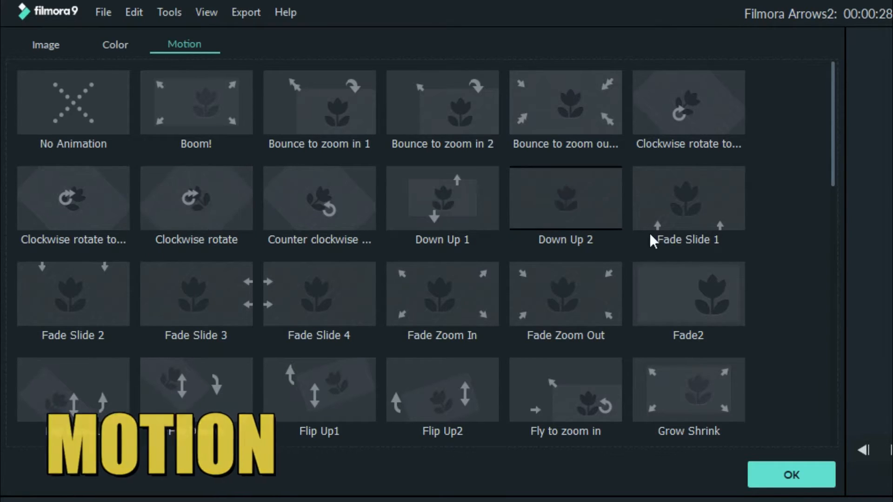
{"action": "scroll", "scroll_direction": "down", "scroll_amount": 3}
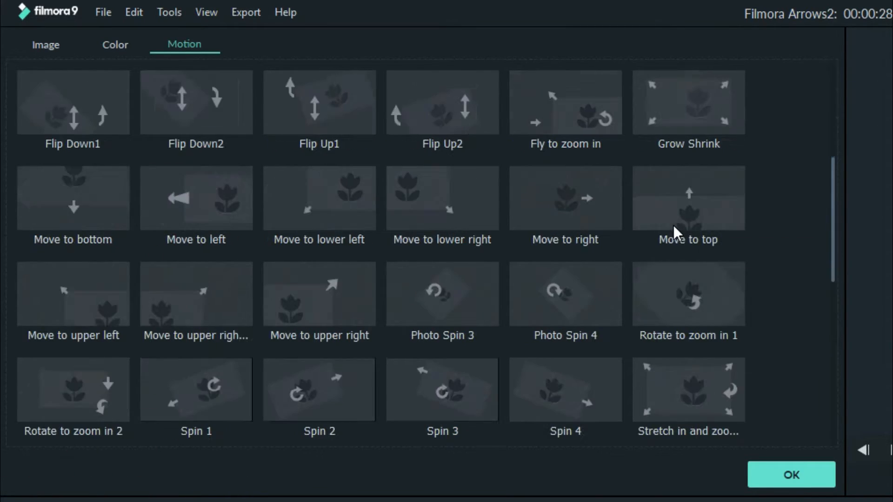
{"action": "scroll", "scroll_direction": "down", "scroll_amount": 3}
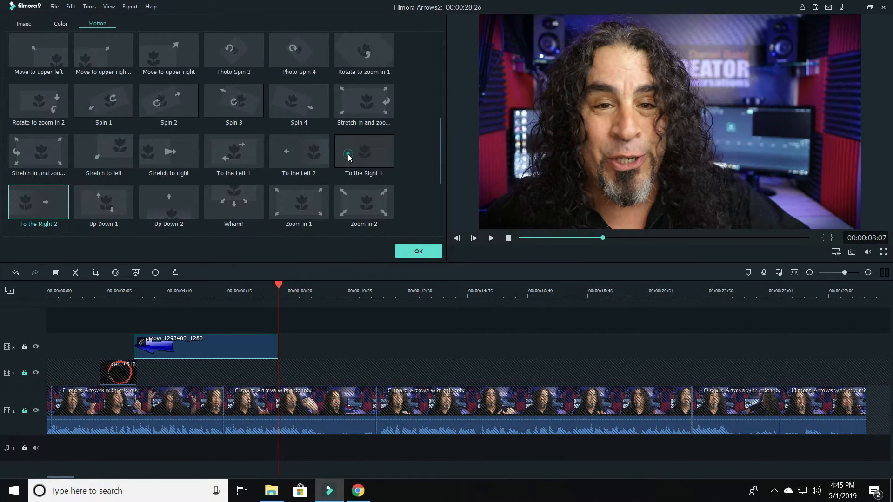
{"action": "left_click", "coordinate": [363, 151]}
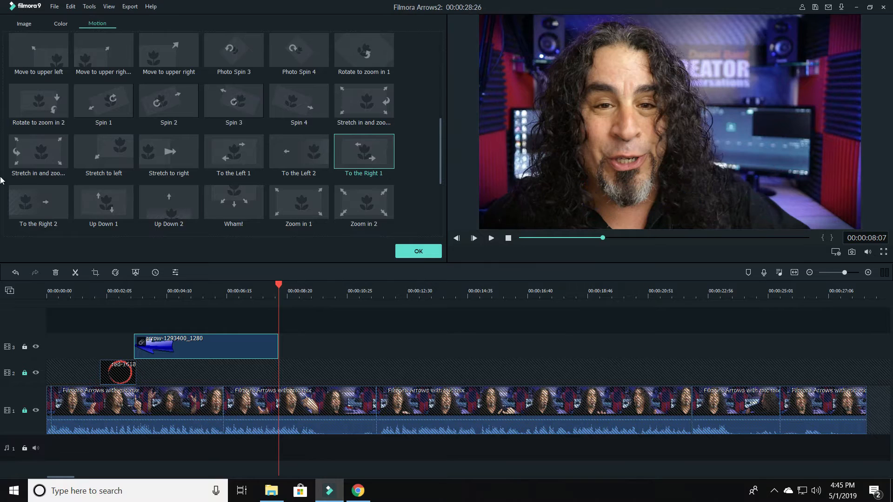
{"action": "left_click", "coordinate": [38, 203]}
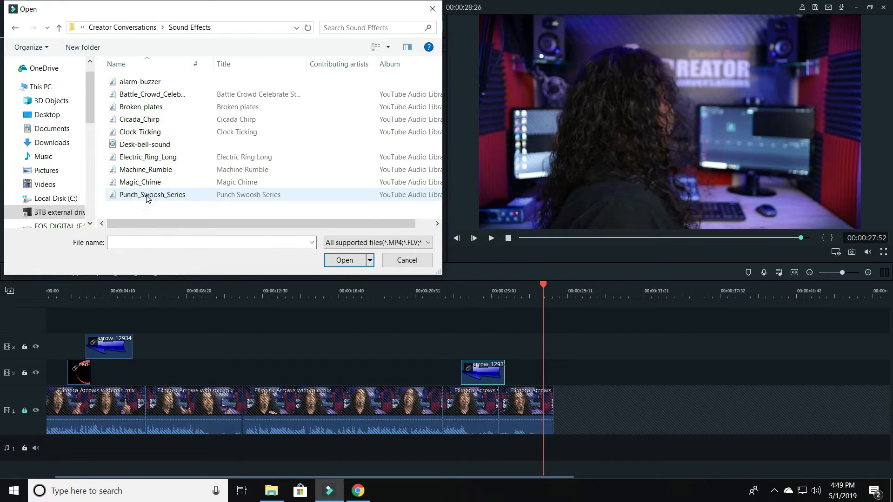
{"action": "mouse_move", "coordinate": [160, 194]}
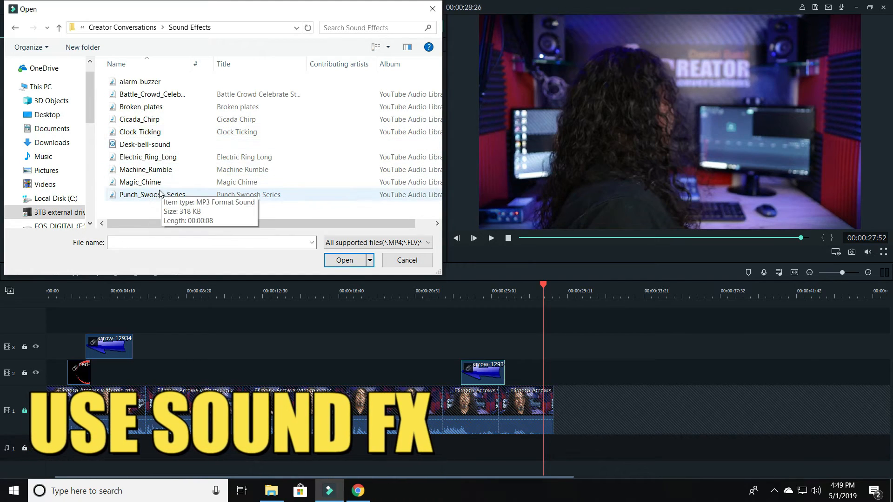
Import the Punch_Swoosh_Series sound effect from Sound Effects.
{"action": "left_click", "coordinate": [344, 260]}
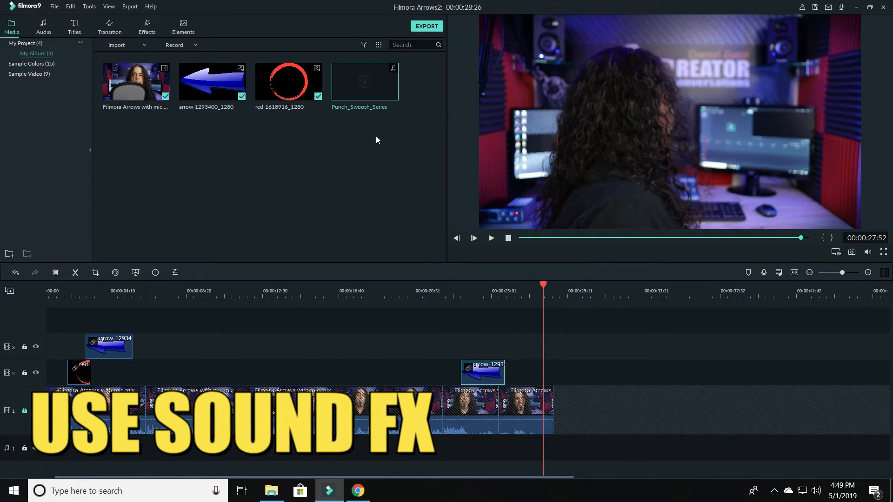